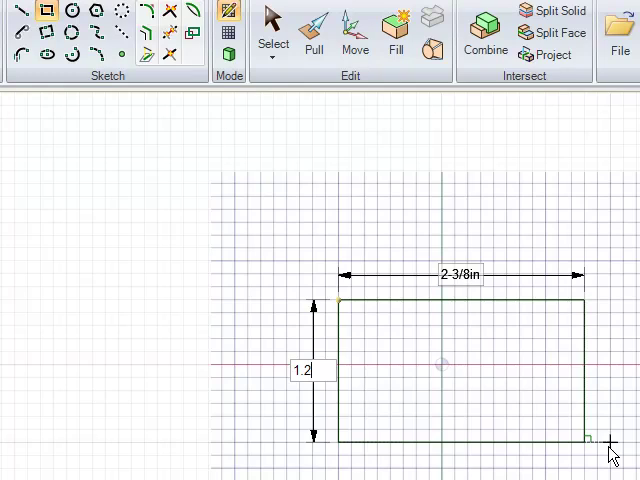
# - Dimension the rectangle with 1-3/8in and 2-3/8in values and add a circle past each end
pyautogui.write('1-3/8in')
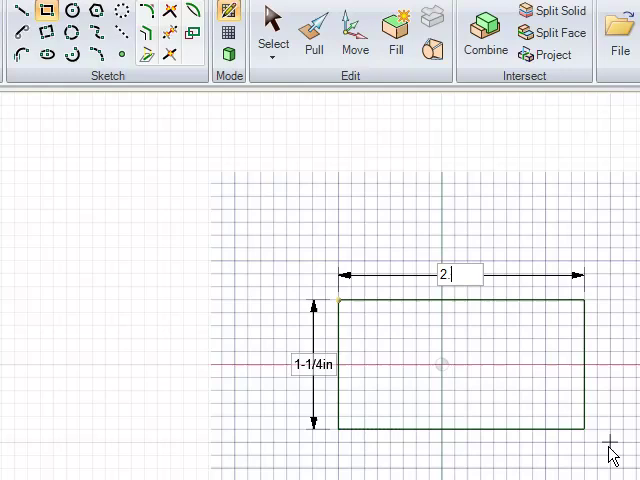
pyautogui.write('2-3/8in')
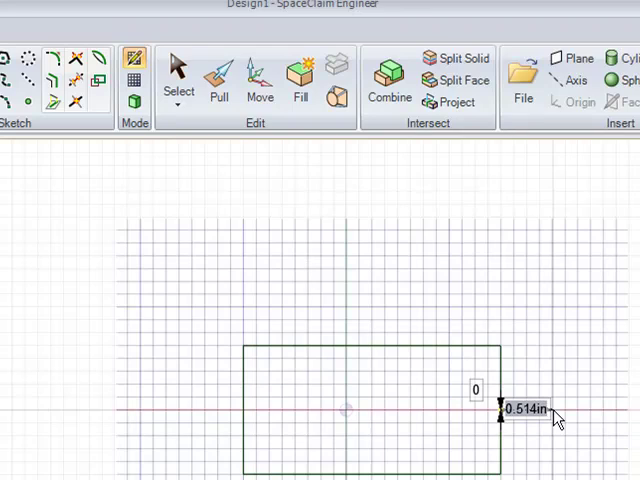
pyautogui.write('1.')
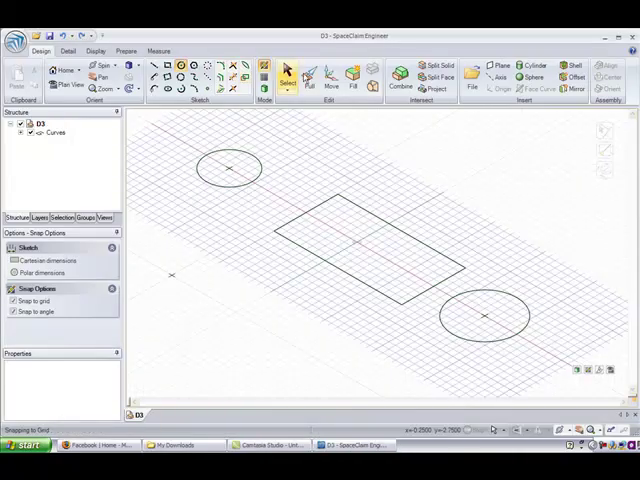
# - Pull the rectangle and circle regions to a height of 1.5, forming the solid link
pyautogui.click(310, 80)
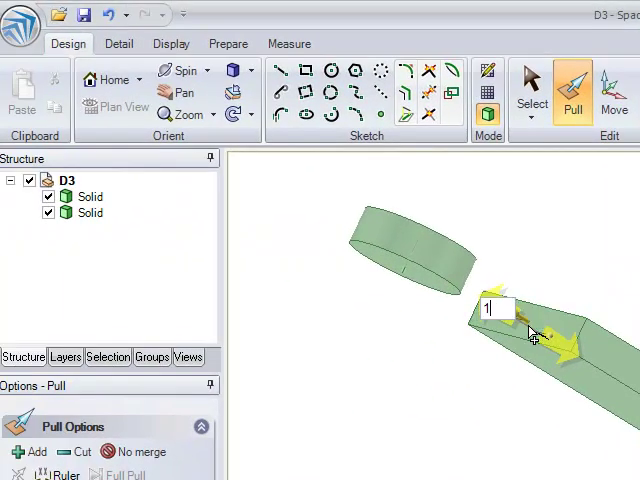
pyautogui.write('1.5')
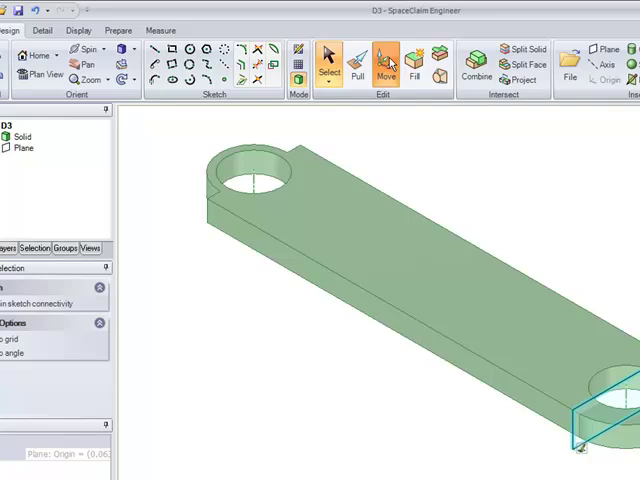
# - Split the link body with a plane across its end and remove the cut piece
pyautogui.click(389, 58)
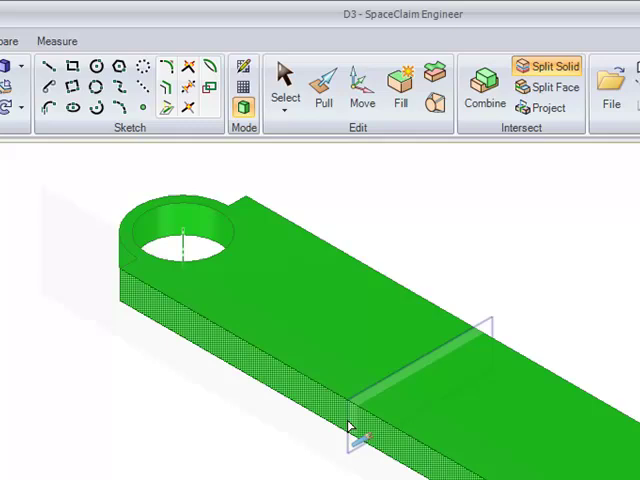
pyautogui.click(355, 430)
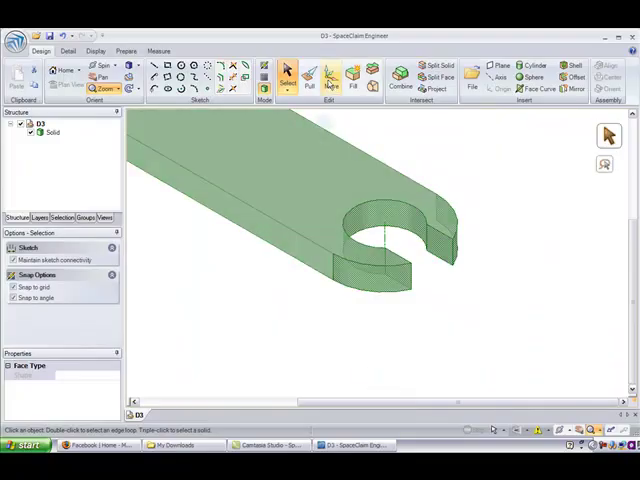
# - Sketch a small circle on the top face near the slotted end and pull it into a boss
pyautogui.click(331, 73)
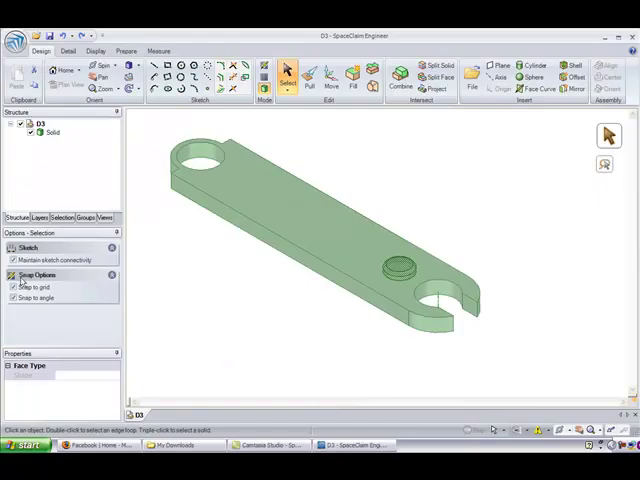
# - Move the boss with Create patterns on, making a row of 4 along the bar
pyautogui.click(430, 70)
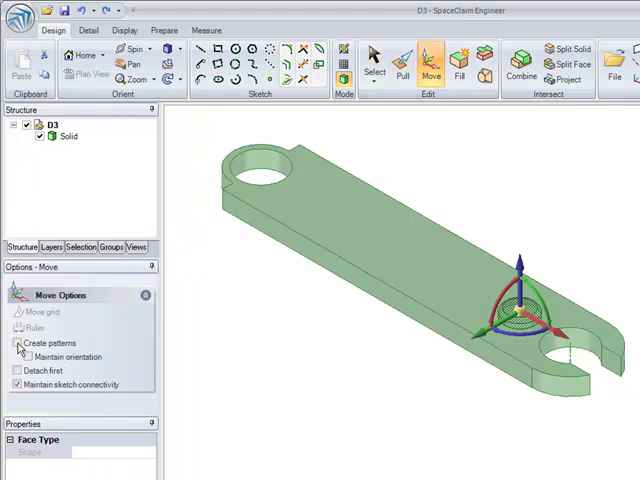
pyautogui.click(17, 342)
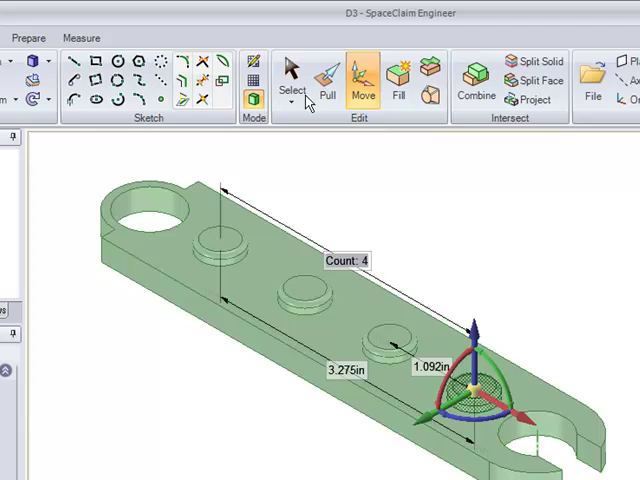
pyautogui.click(290, 75)
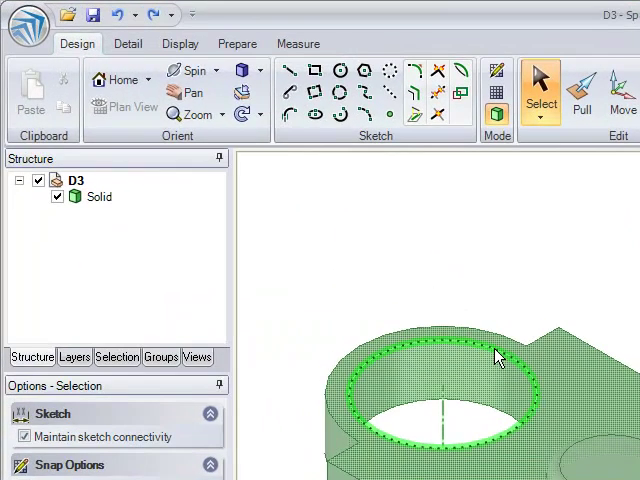
# - Select the end hole's rim and the bottom long edge for pulling
pyautogui.click(582, 90)
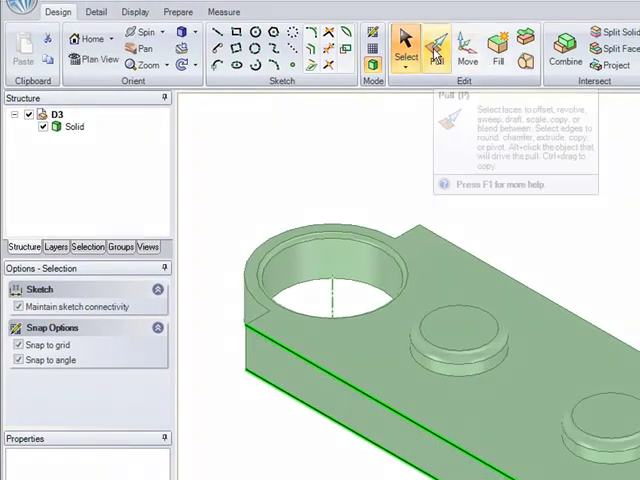
pyautogui.click(435, 48)
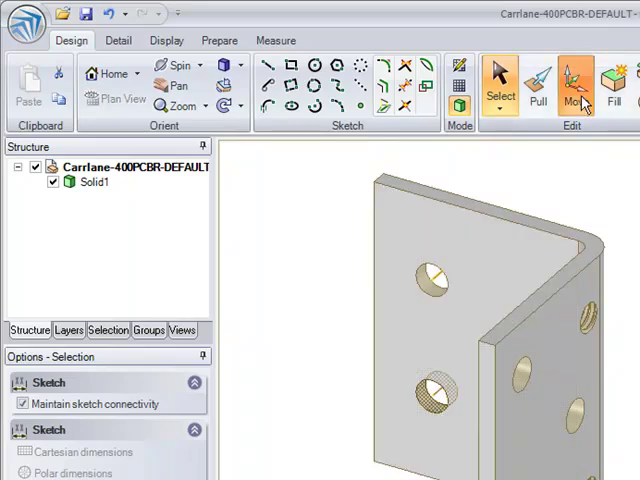
# - Move geometry around the Carrlane bracket's mounting holes, then go back to selection
pyautogui.click(575, 80)
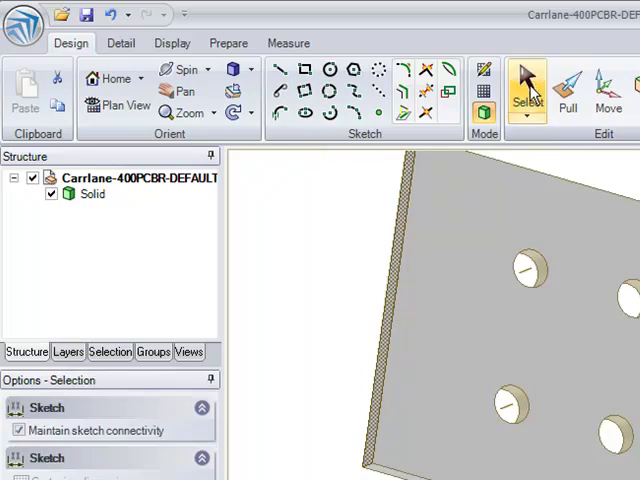
pyautogui.click(530, 270)
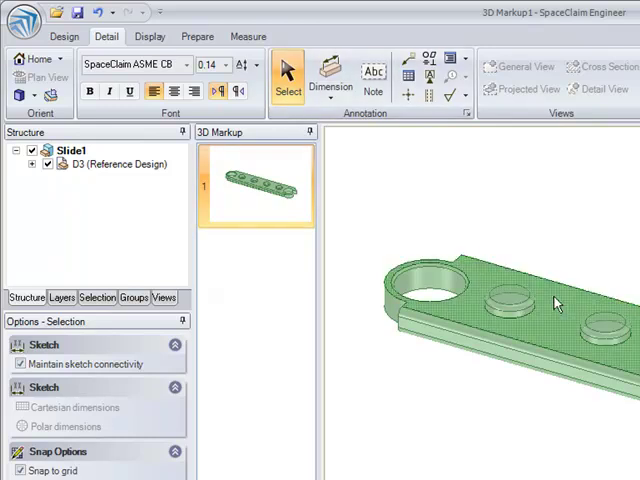
# - Place a 5in length dimension and a Ø1/2in boss diameter in the 3D Markup slide
pyautogui.click(330, 75)
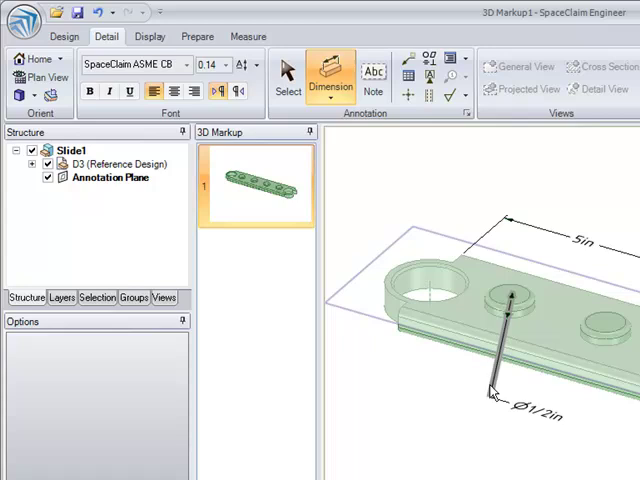
pyautogui.click(288, 75)
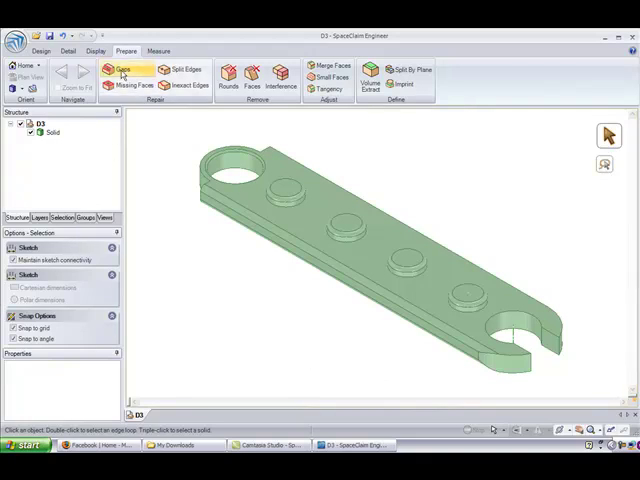
# - Run the Gaps check on the link bar from the Prepare tab
pyautogui.click(124, 73)
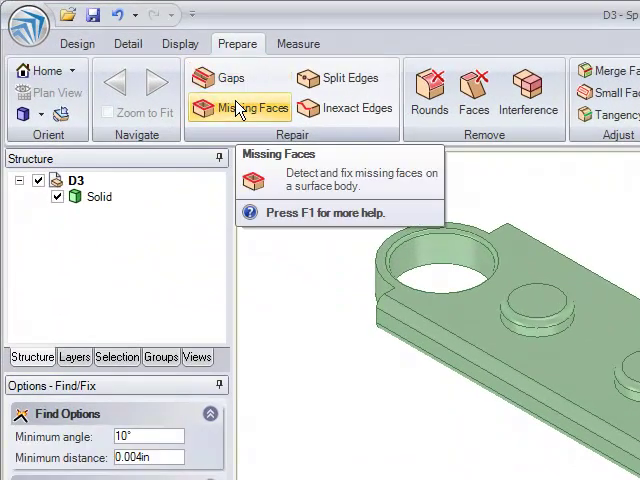
pyautogui.moveTo(344, 78)
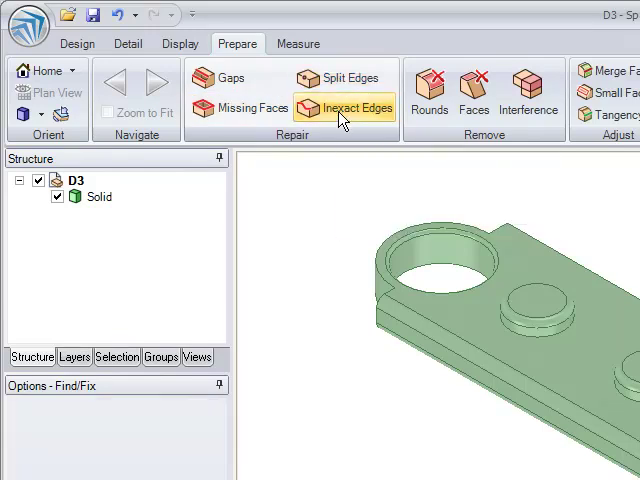
pyautogui.moveTo(345, 107)
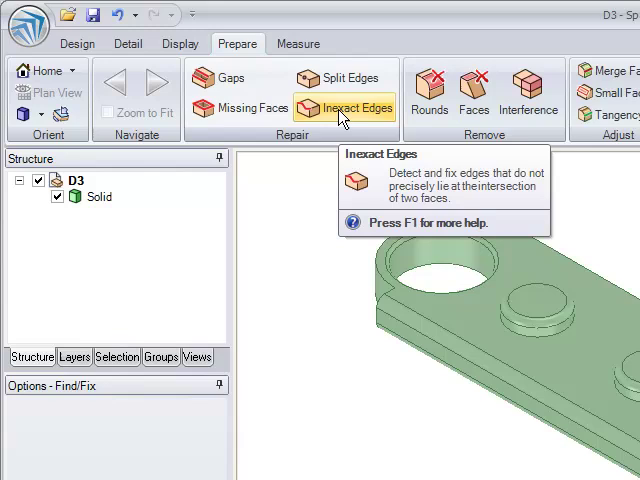
pyautogui.moveTo(325, 107)
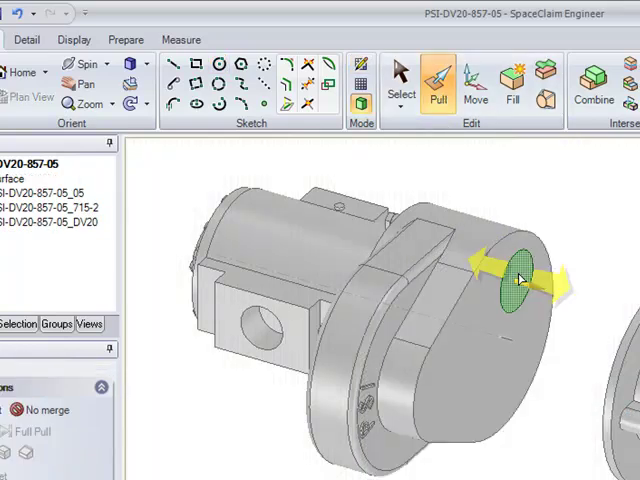
# - Pull the cast part's round face out into a shaft and round over its end edge
pyautogui.moveTo(520, 280); pyautogui.dragTo(570, 310)
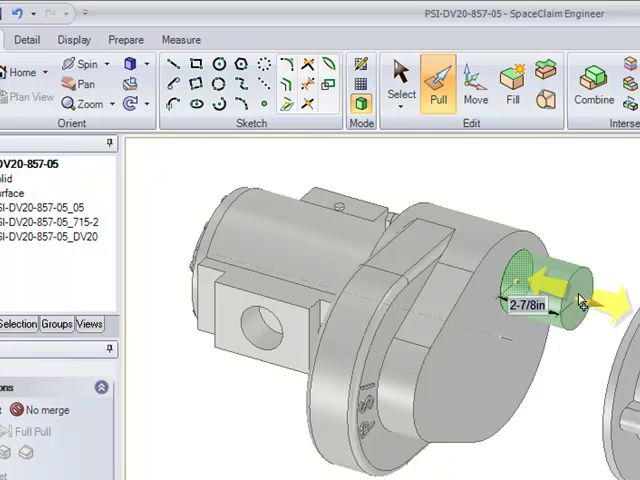
pyautogui.click(400, 85)
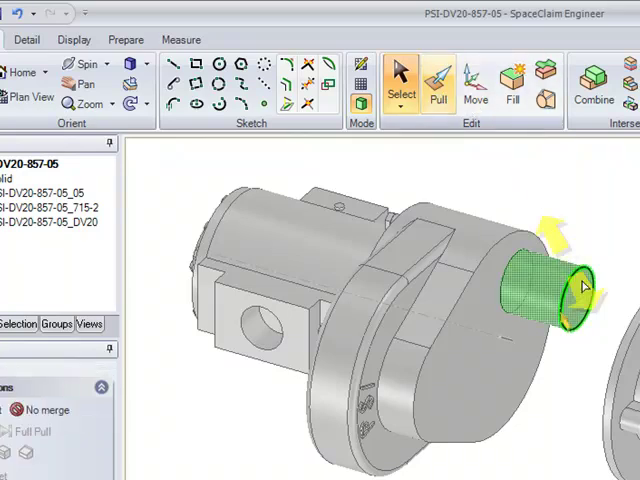
pyautogui.click(438, 85)
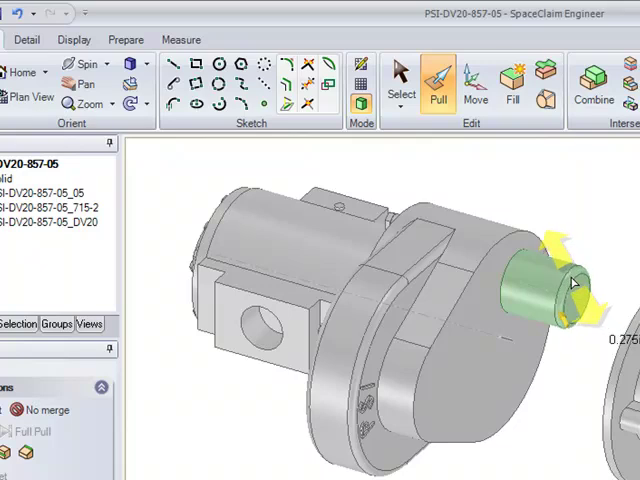
pyautogui.moveTo(570, 290); pyautogui.dragTo(555, 270)
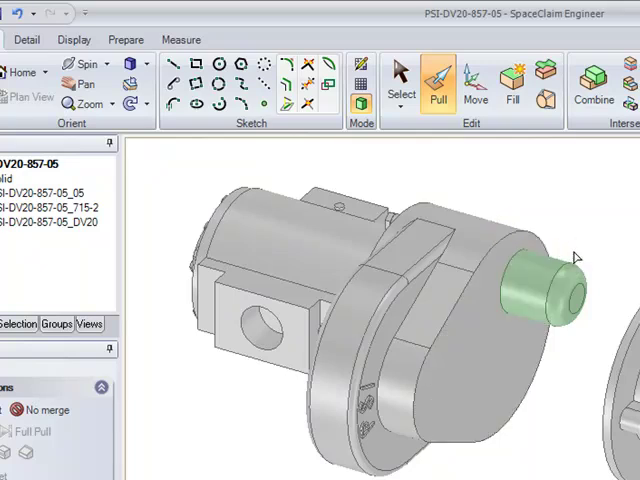
pyautogui.click(550, 285)
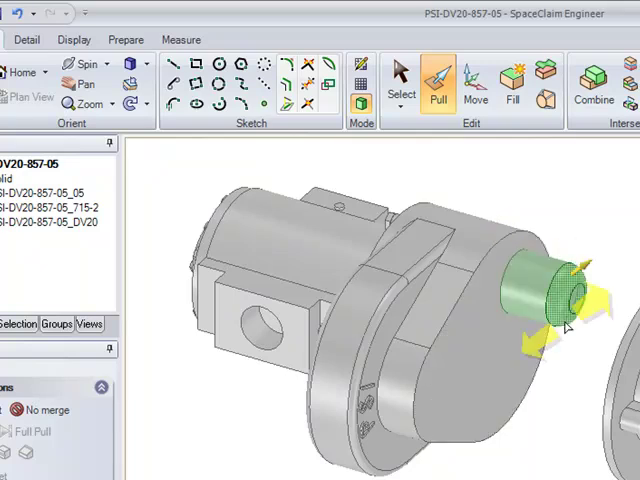